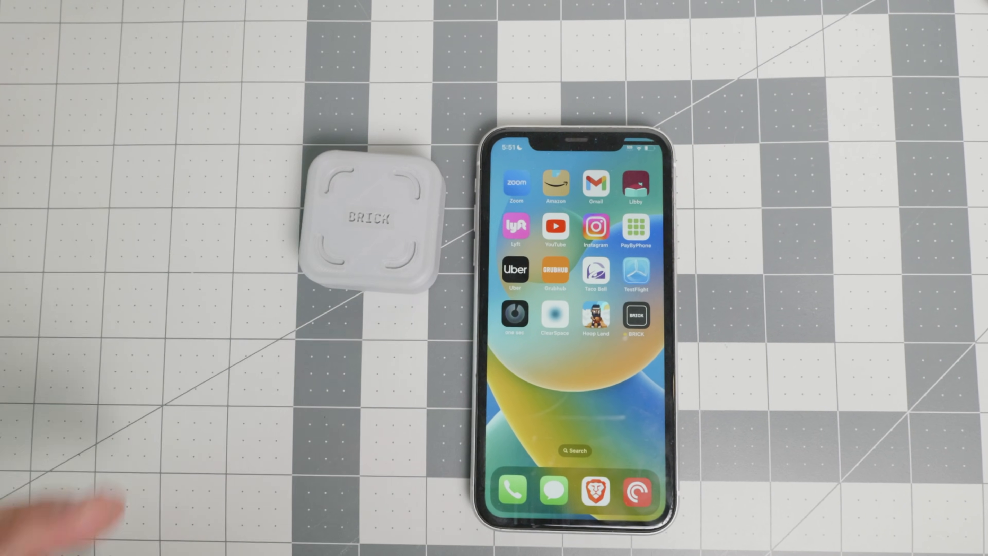
- Review the list of apps allowed while bricked in Brick, leaving it unchanged
{"action": "left_click", "coordinate": [637, 314]}
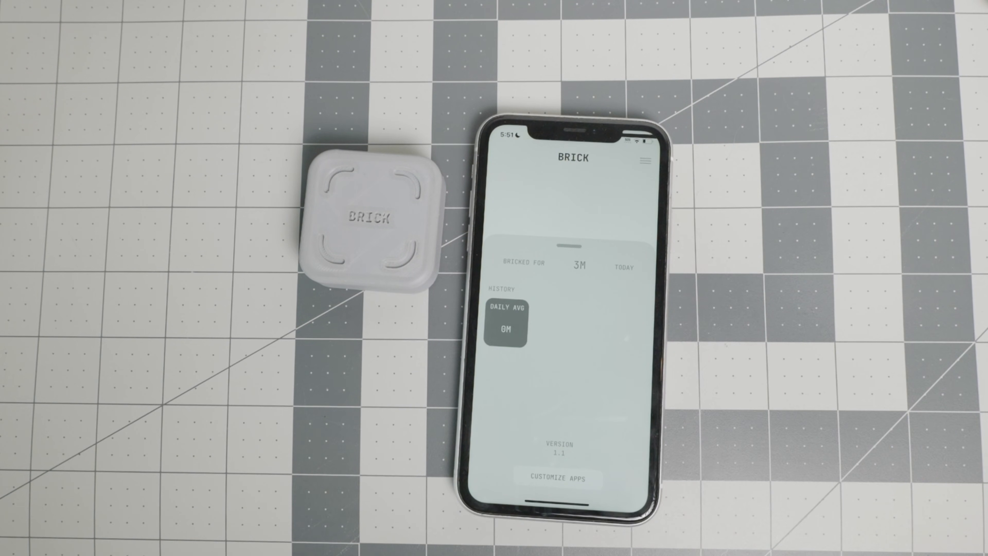
{"action": "left_click", "coordinate": [566, 479]}
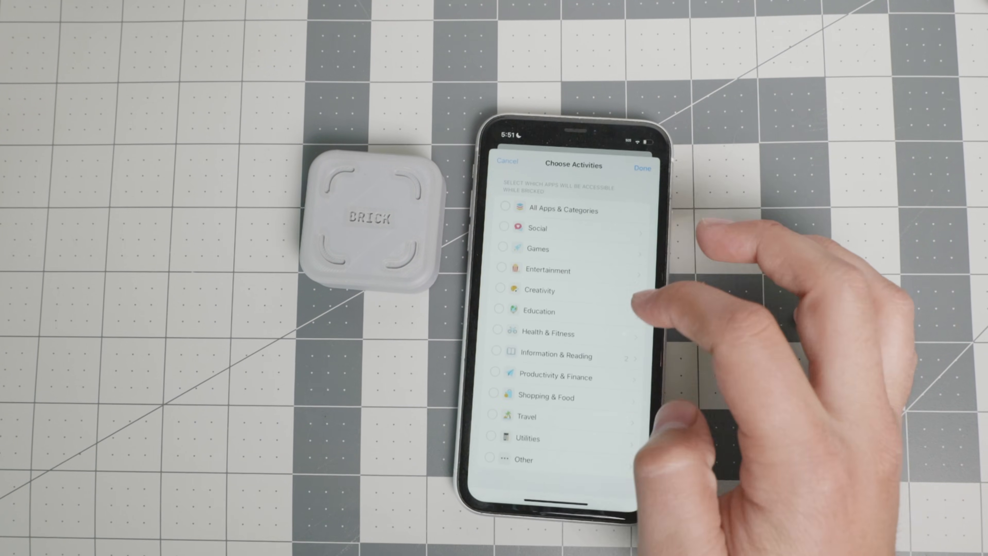
{"action": "left_click", "coordinate": [572, 355]}
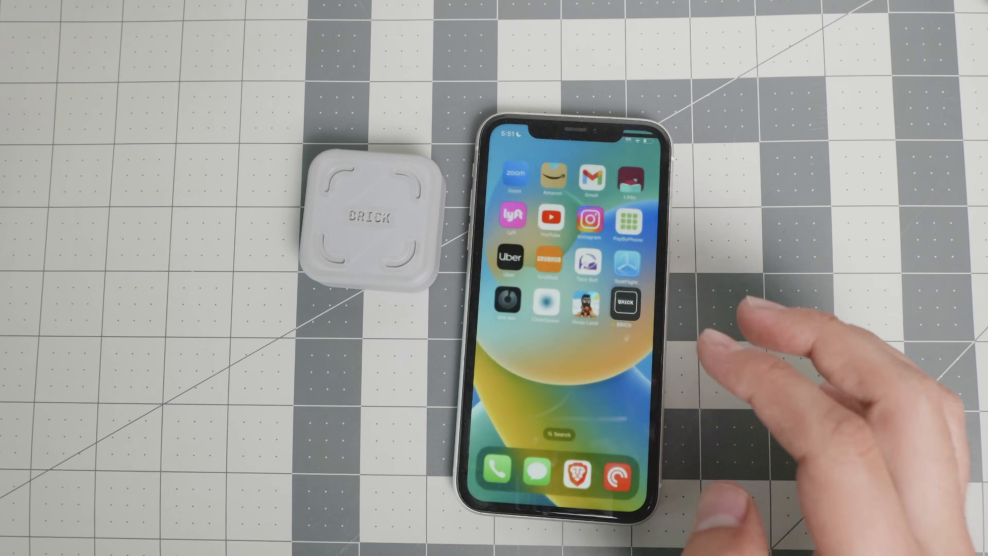
- Start a Brick session by tapping the phone to the NFC brick, then return home
{"action": "left_click", "coordinate": [626, 303]}
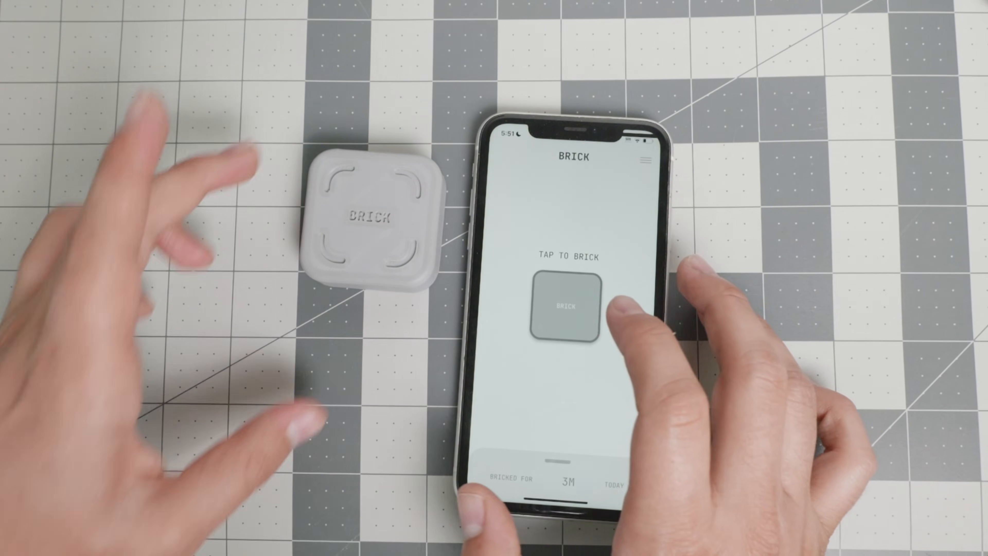
{"action": "left_click", "coordinate": [562, 306]}
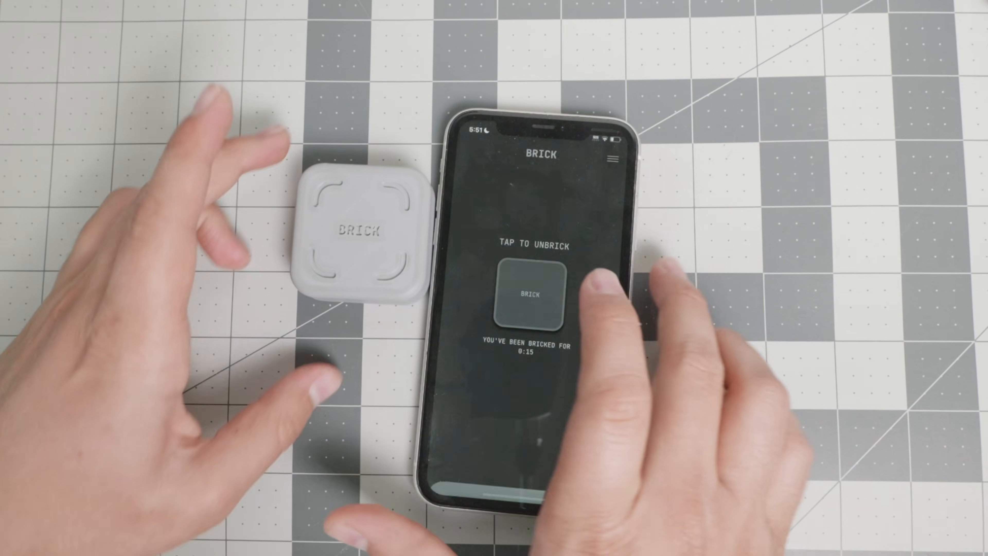
{"action": "left_click", "coordinate": [534, 293]}
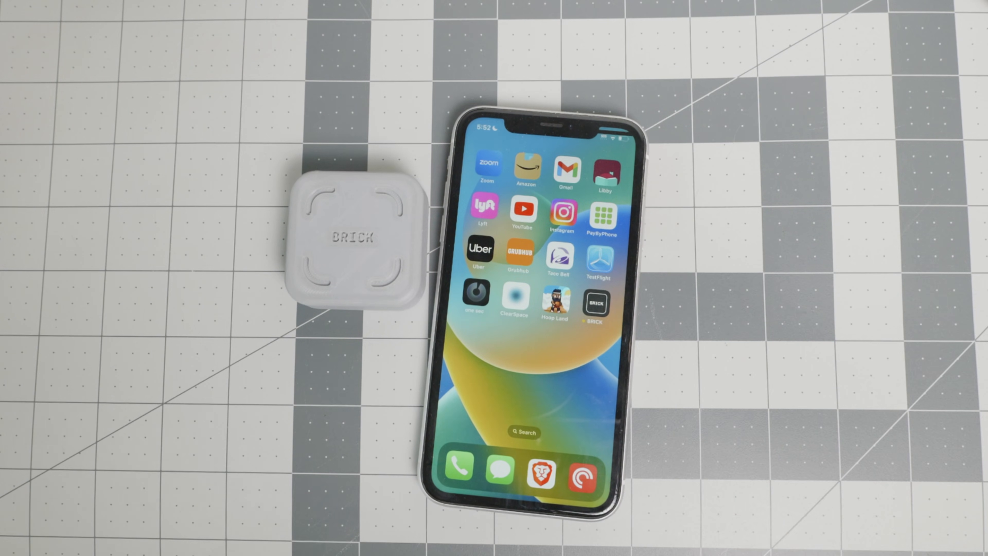
- Confirm a blocked app shows the 'This is a distraction' alert, then return to the Brick timer
{"action": "left_click", "coordinate": [595, 297]}
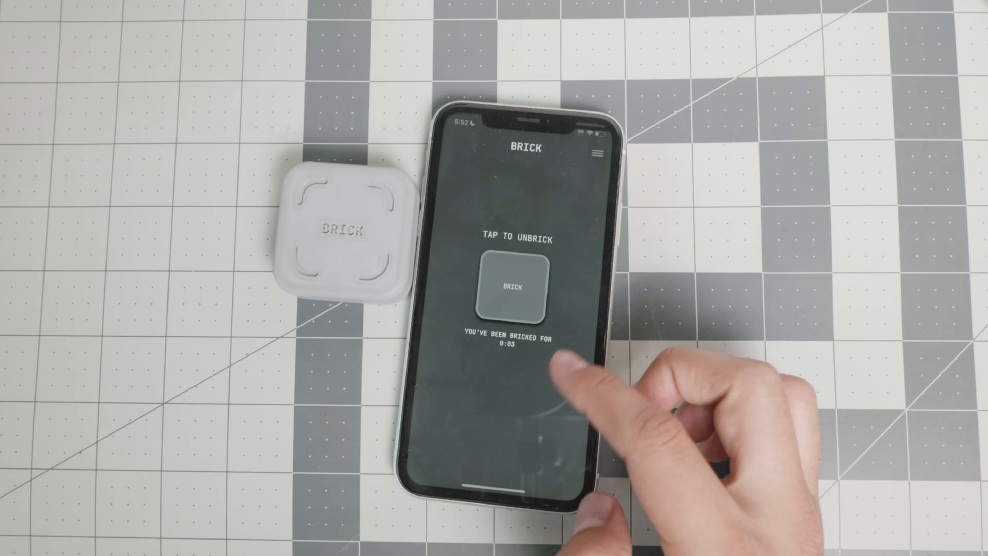
{"action": "left_click", "coordinate": [515, 285]}
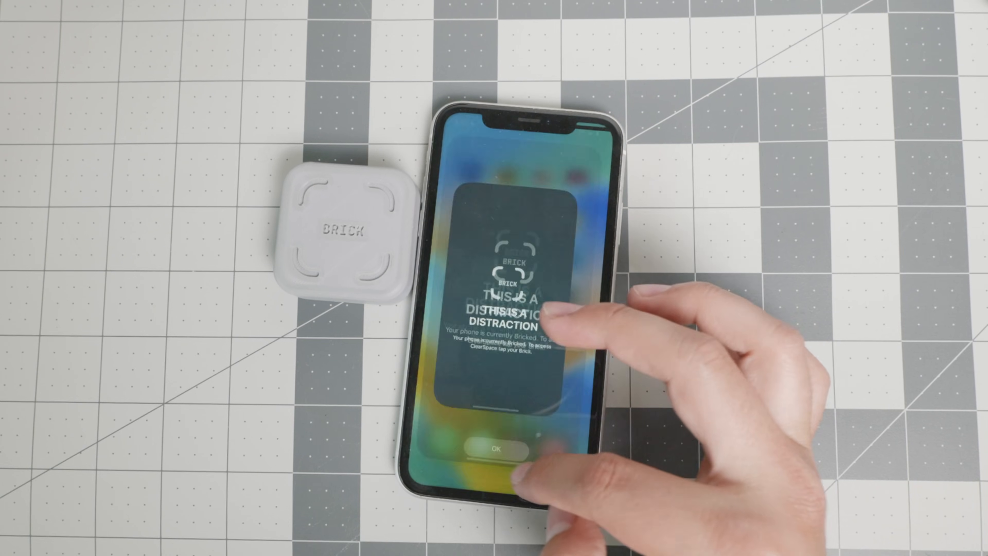
{"action": "left_click", "coordinate": [500, 448]}
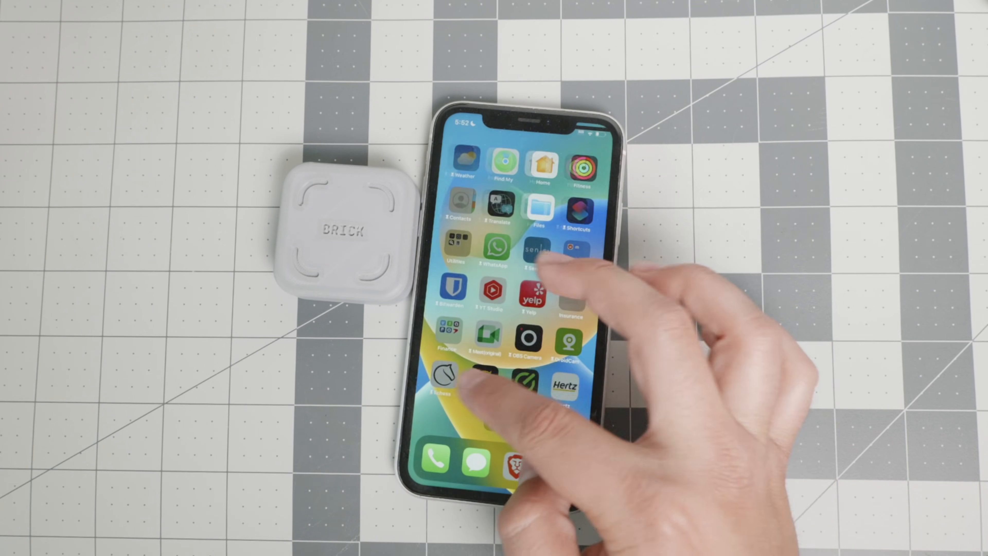
{"action": "left_click", "coordinate": [532, 252]}
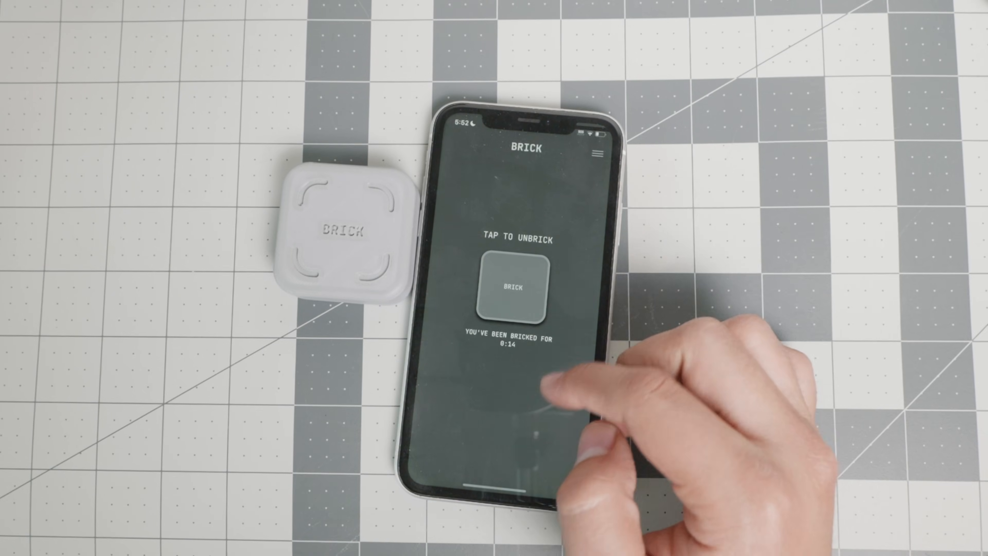
{"action": "left_click", "coordinate": [514, 283]}
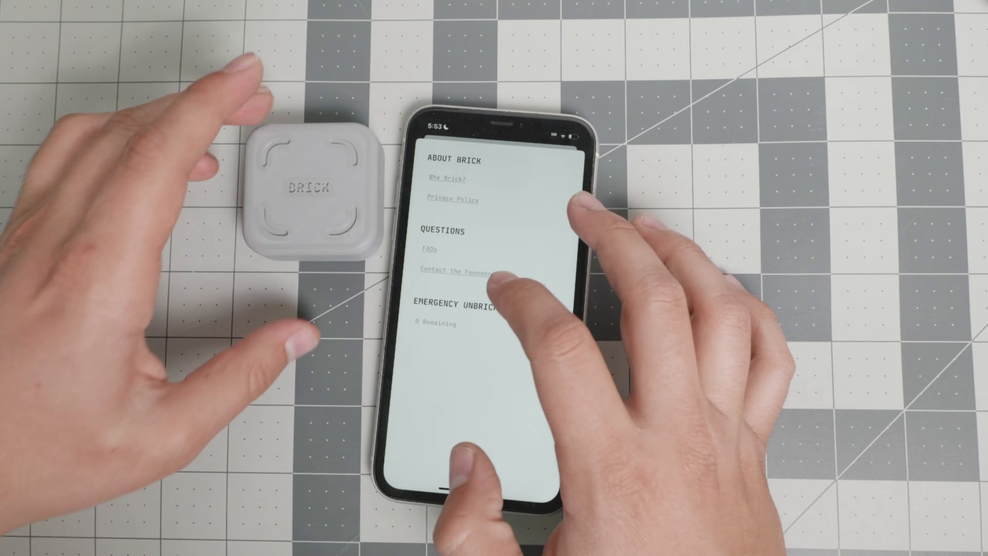
- Open the 'Why Brick?' page from About Brick
{"action": "left_click", "coordinate": [458, 272]}
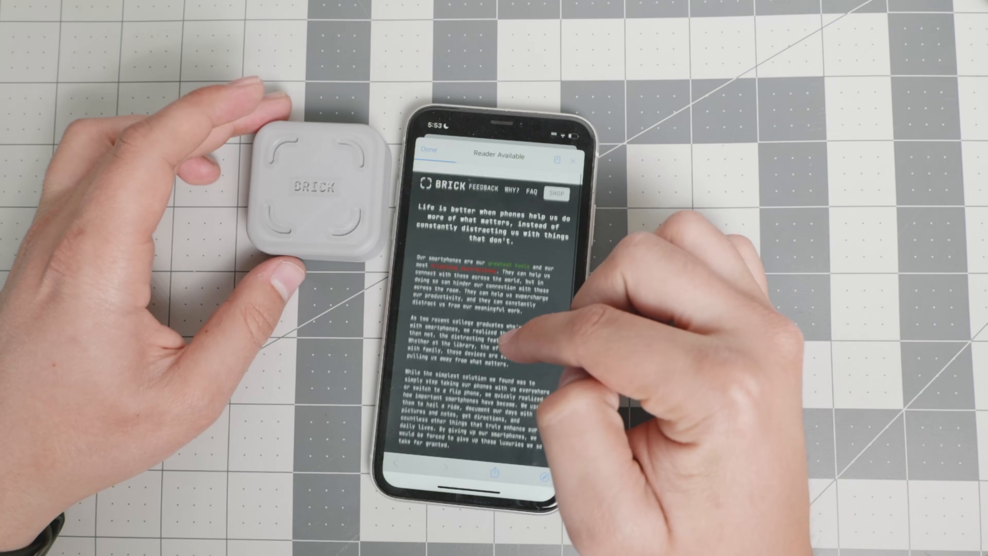
- Read down the Brick website's mission page in the in-app browser
{"action": "scroll", "scroll_direction": "down", "scroll_amount": 3}
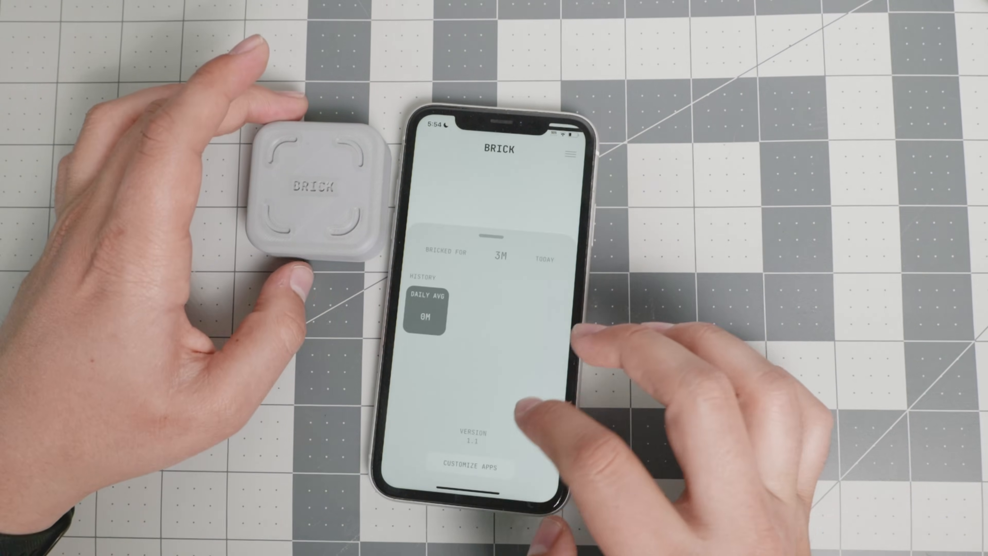
- Allow ClearSpace while bricked via Customize Apps, re-brick the phone and lock it
{"action": "left_click", "coordinate": [475, 468]}
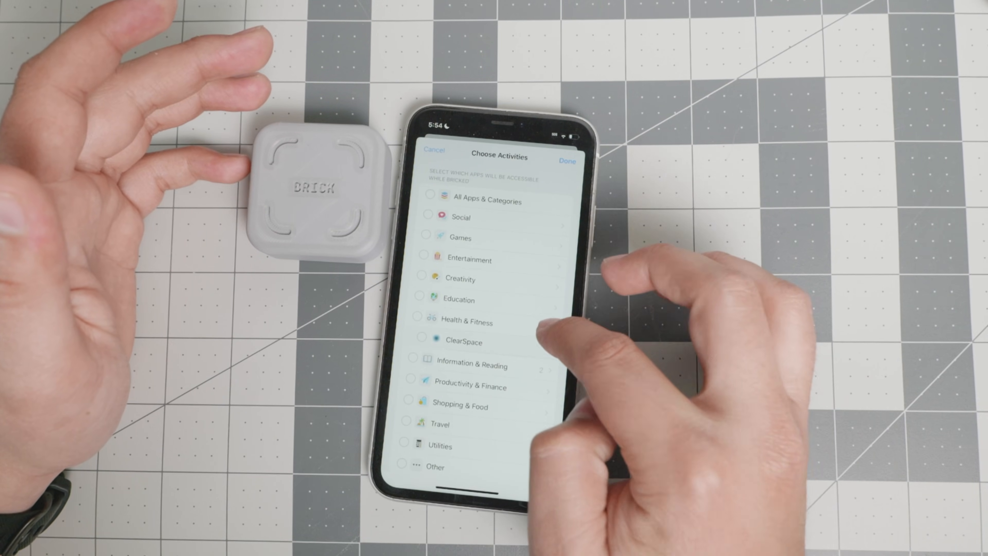
{"action": "left_click", "coordinate": [461, 279]}
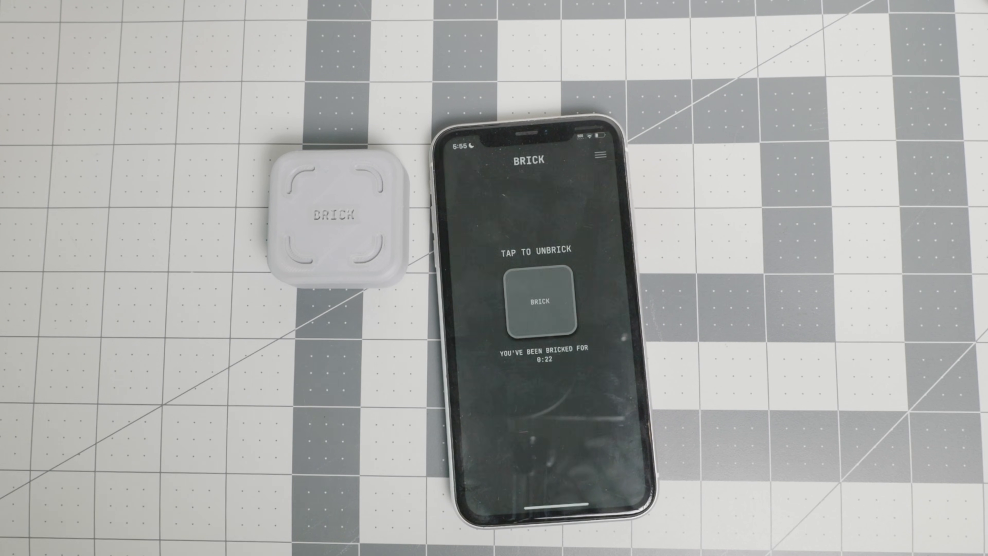
{"action": "left_click", "coordinate": [539, 301]}
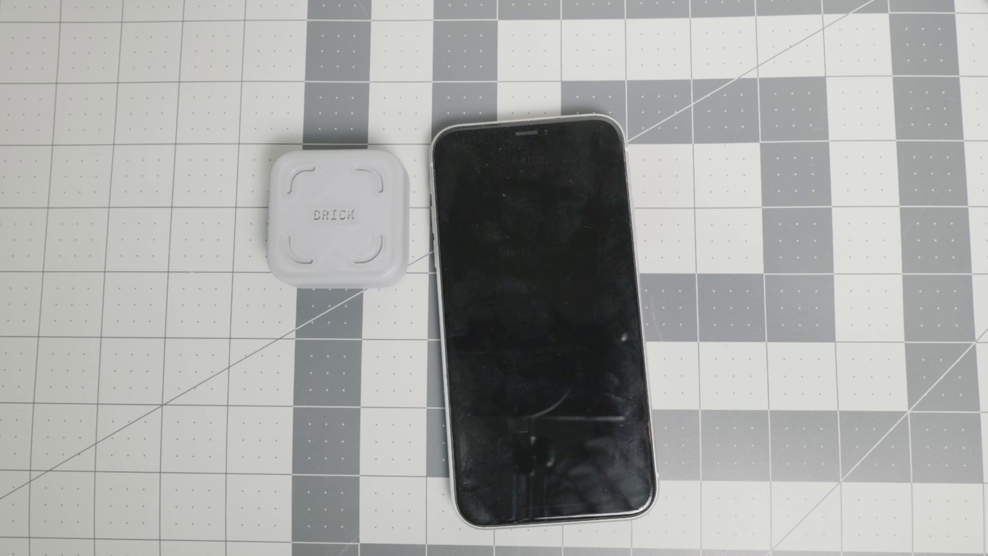